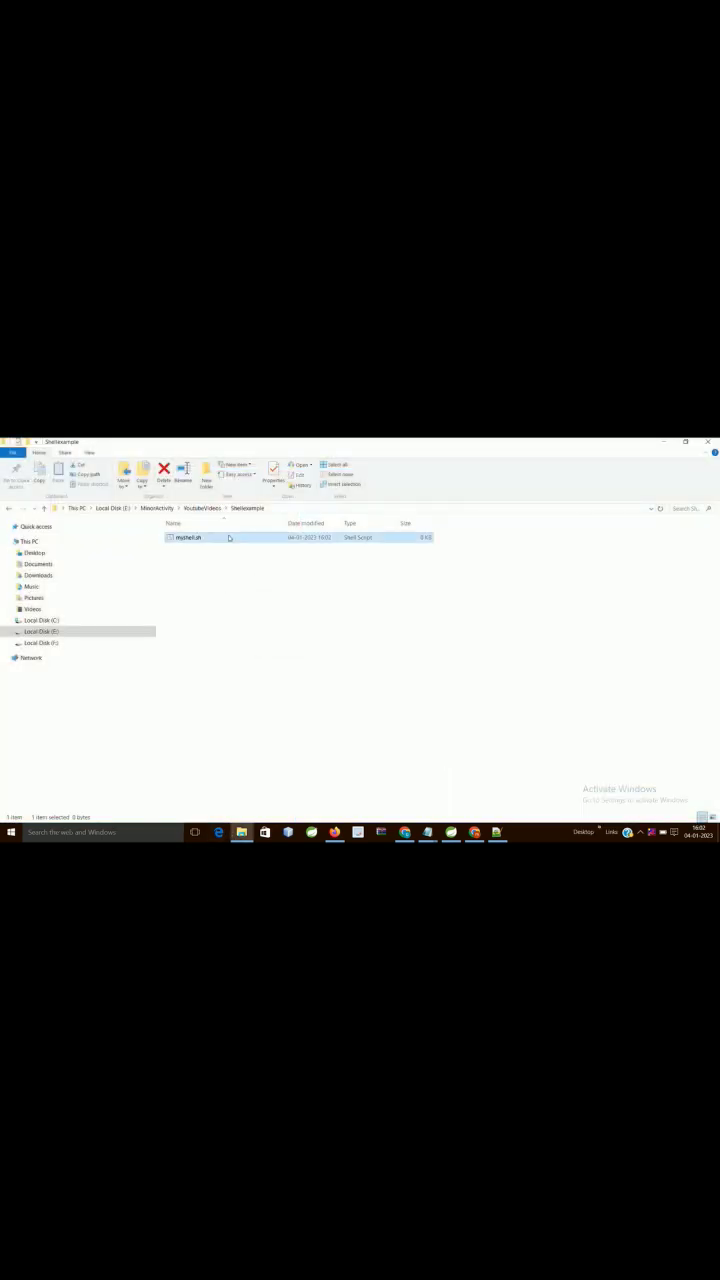
Step: Open myshell.sh from the folder so it loads in Notepad++
double_click(188, 536)
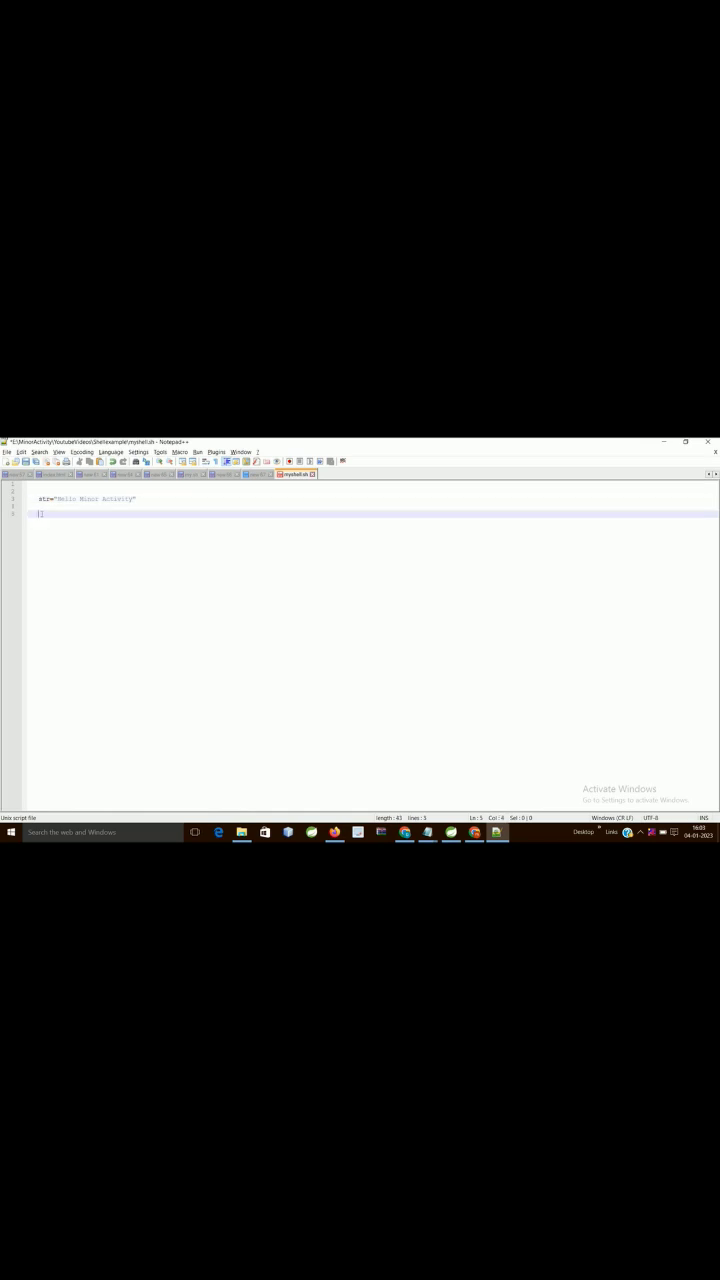
Step: Add an echo line to myshell.sh beneath the variable assignment
type("echo")
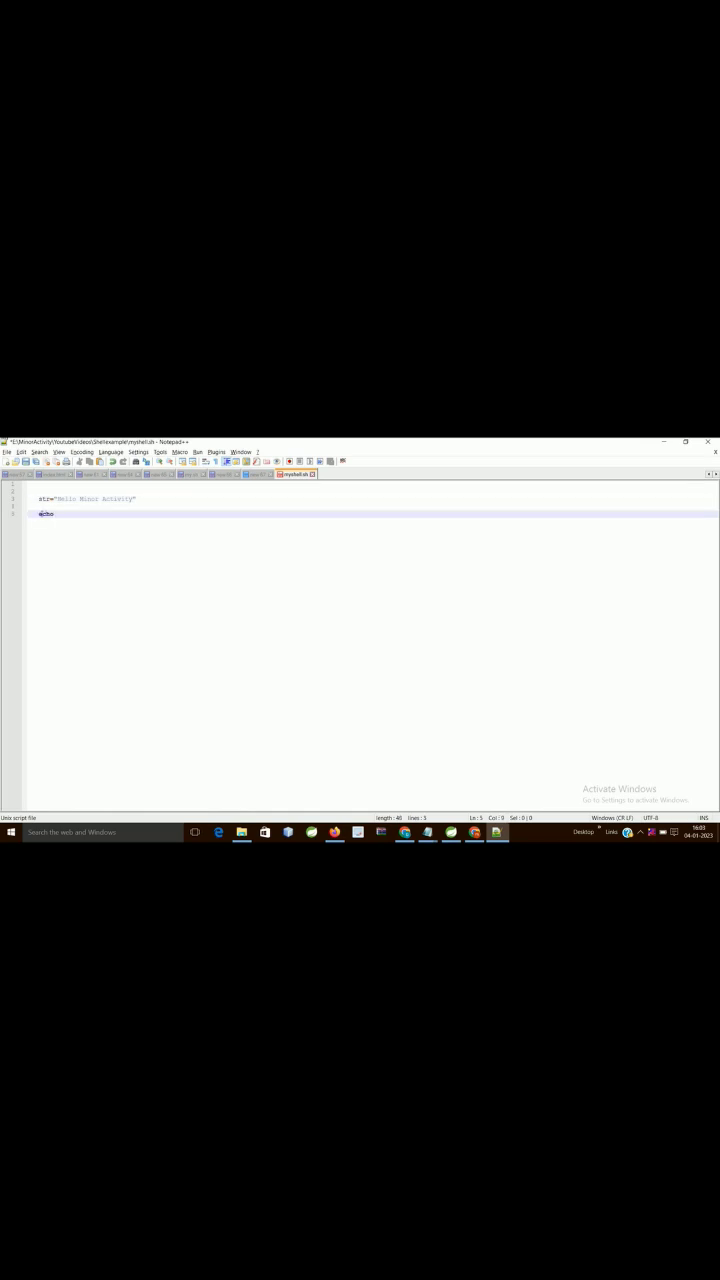
left_click(240, 832)
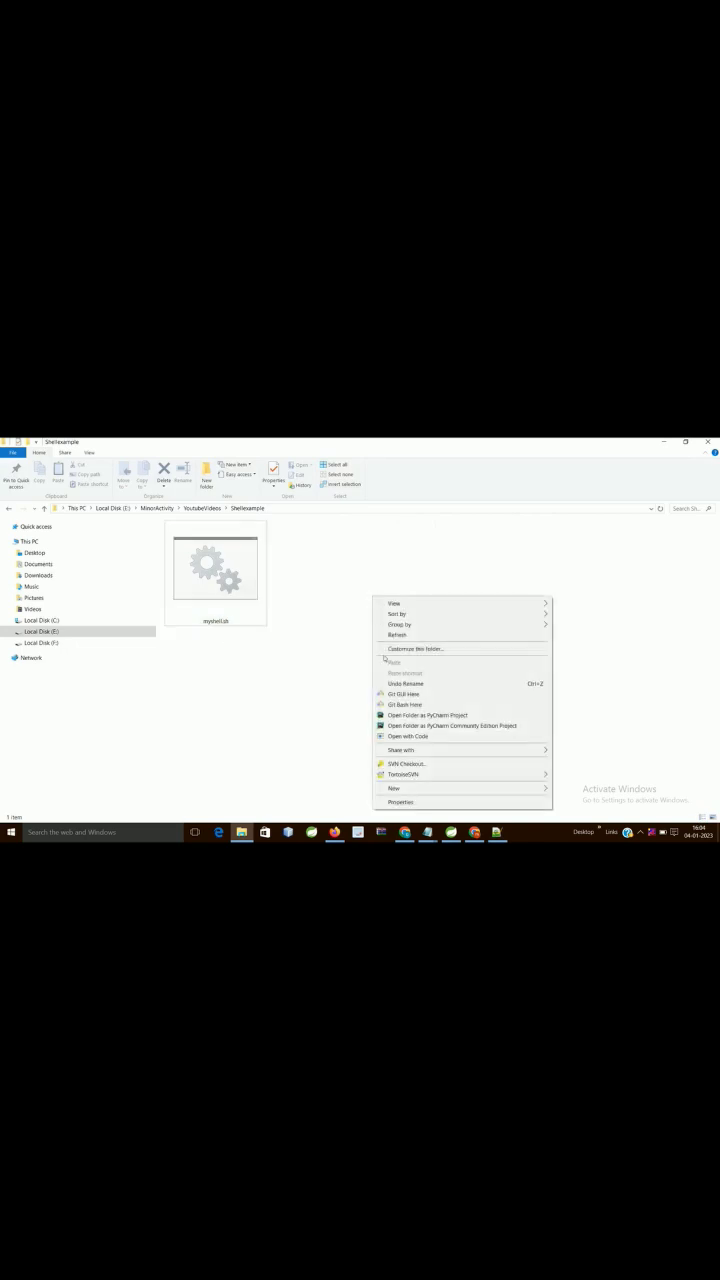
mouse_move(404, 694)
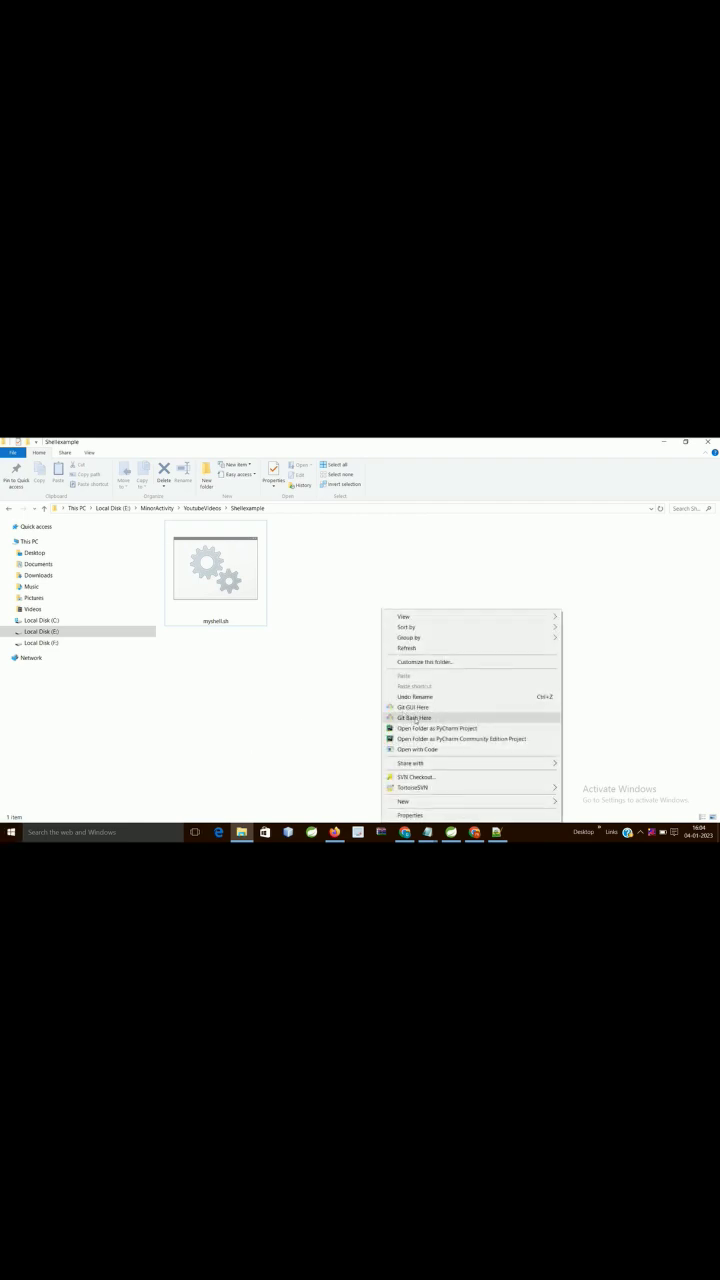
Step: Launch Git Bash Here from the folder's context menu
left_click(414, 716)
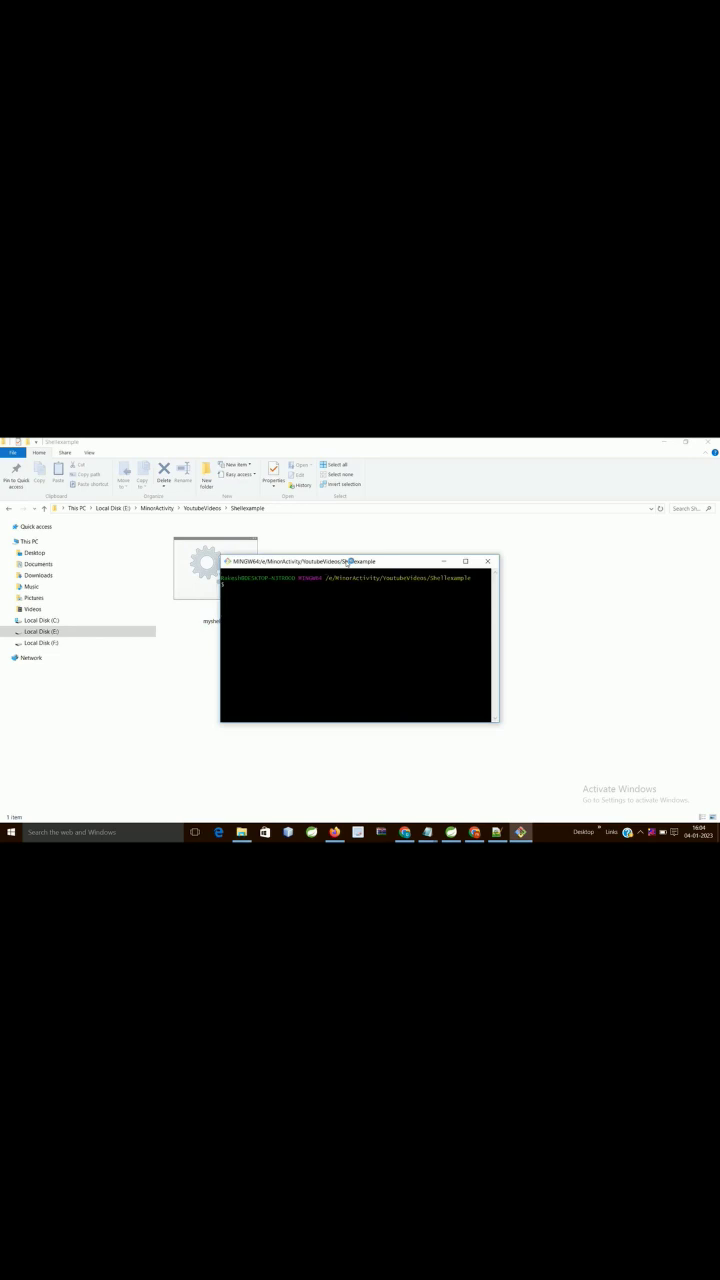
Step: Run sh myshell.sh so the echoed string prints in the terminal
left_click_drag(344, 560, 390, 556)
type("sh myshell.sh")
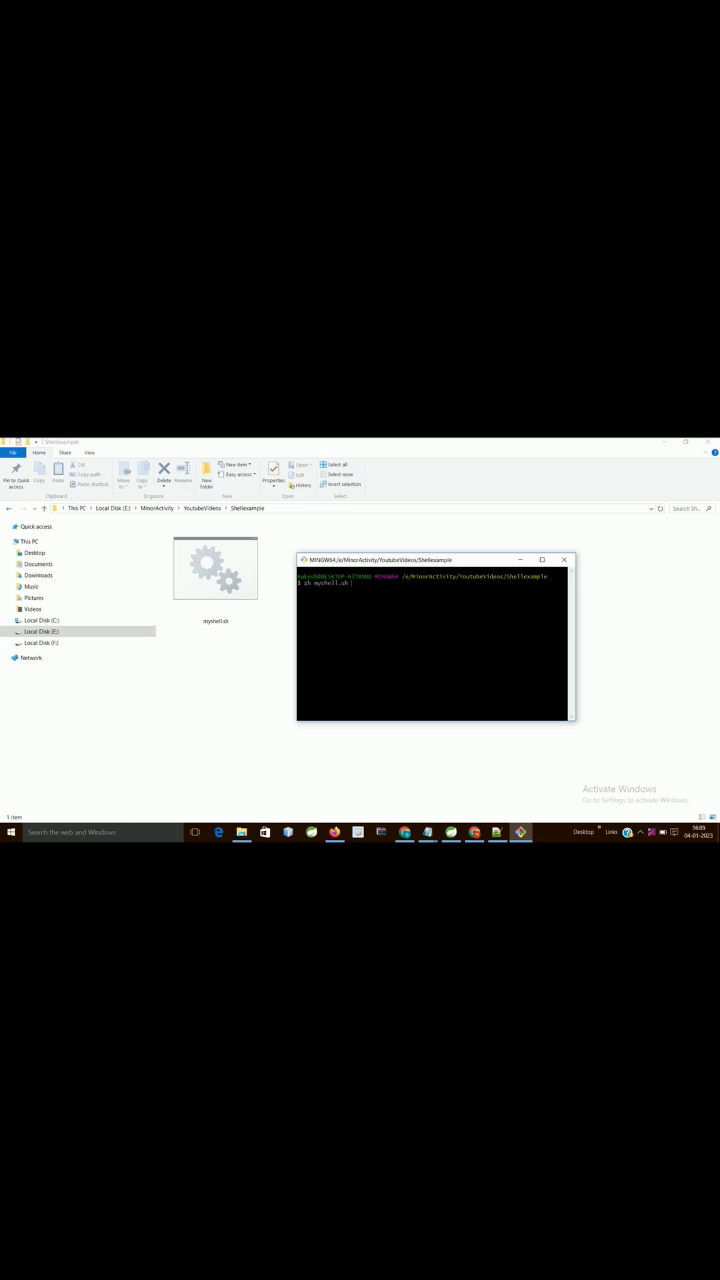
key("Return")
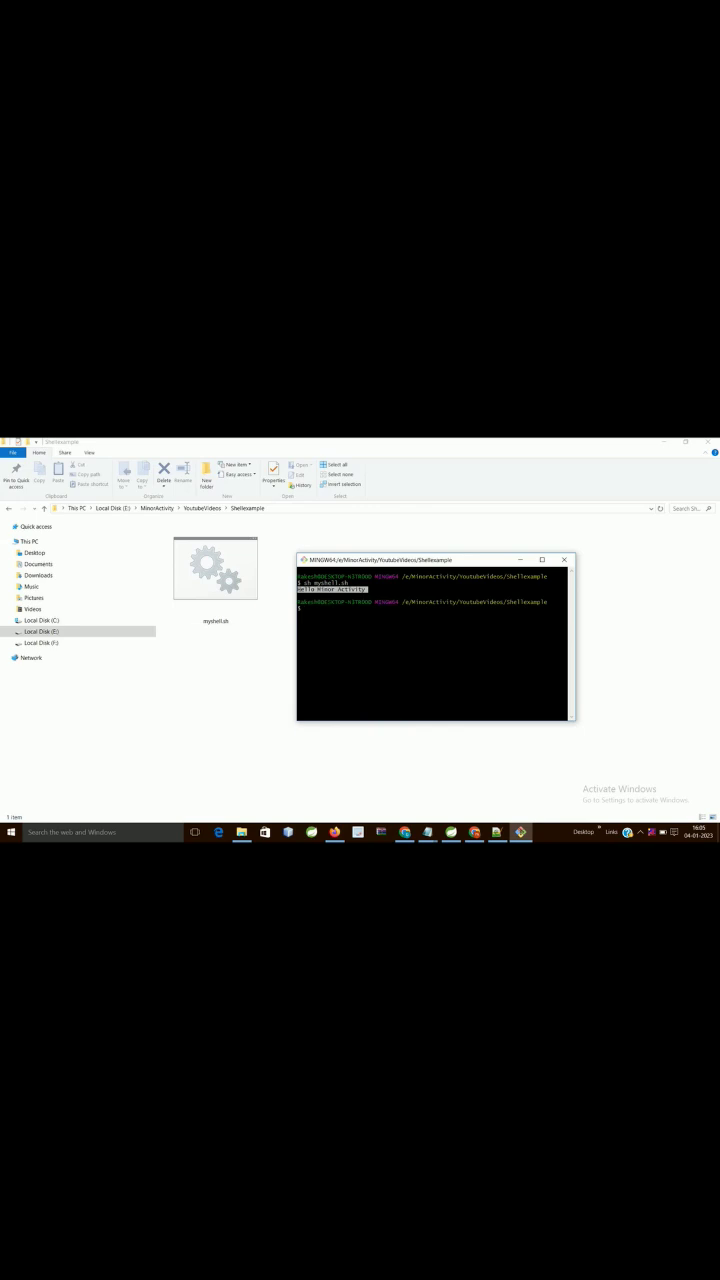